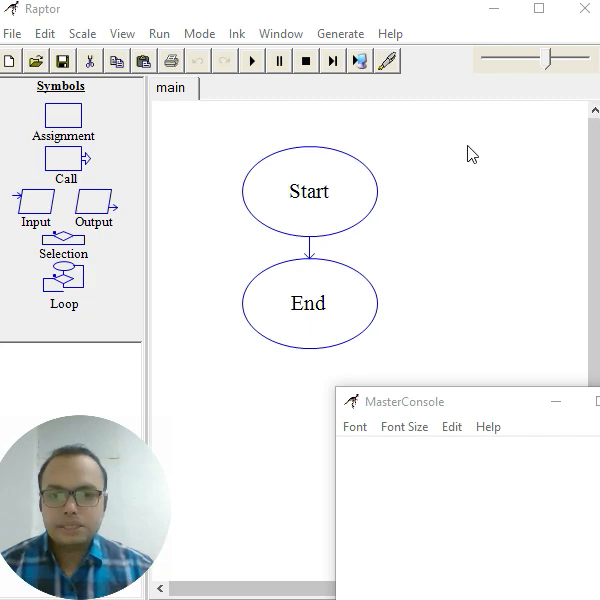
mouse_move(360, 295)
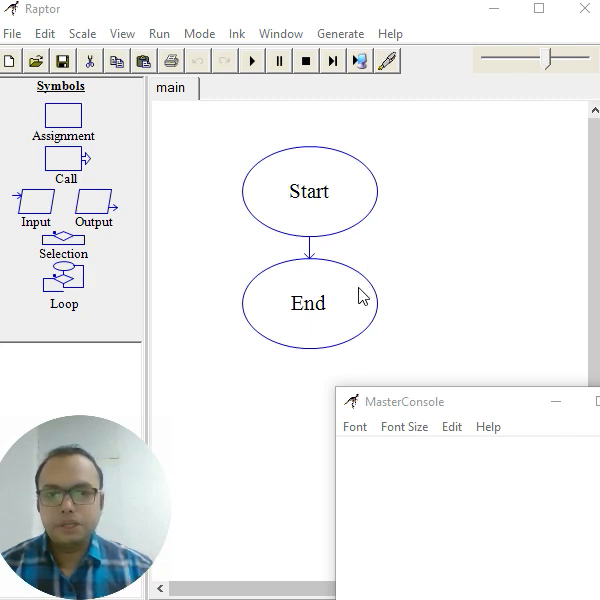
mouse_move(350, 235)
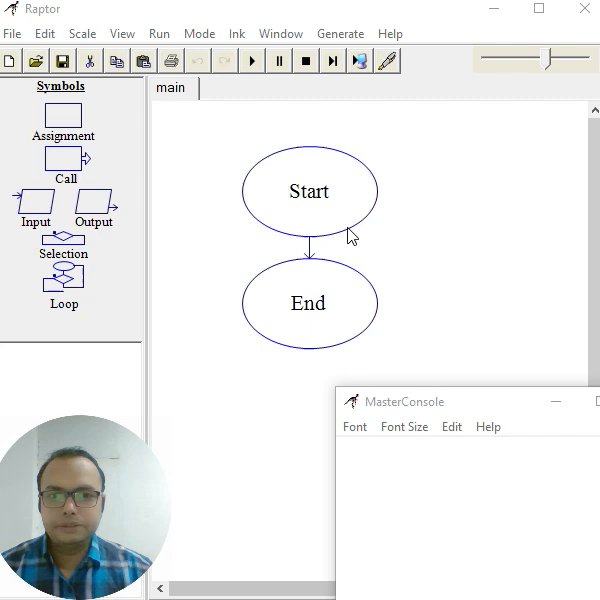
mouse_move(283, 243)
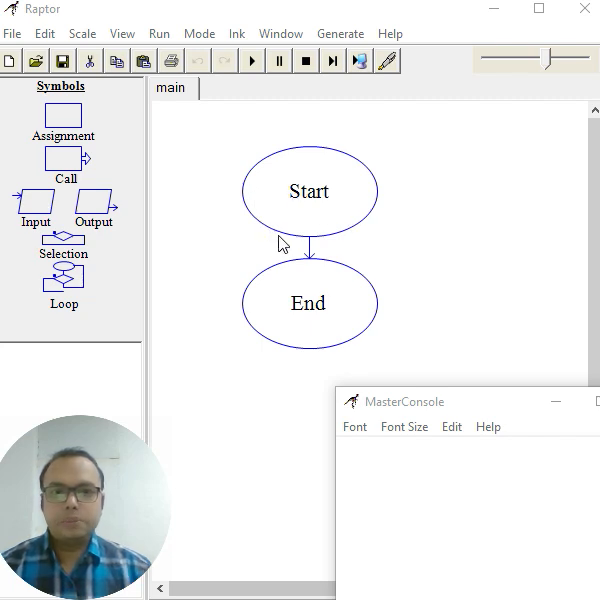
mouse_move(279, 276)
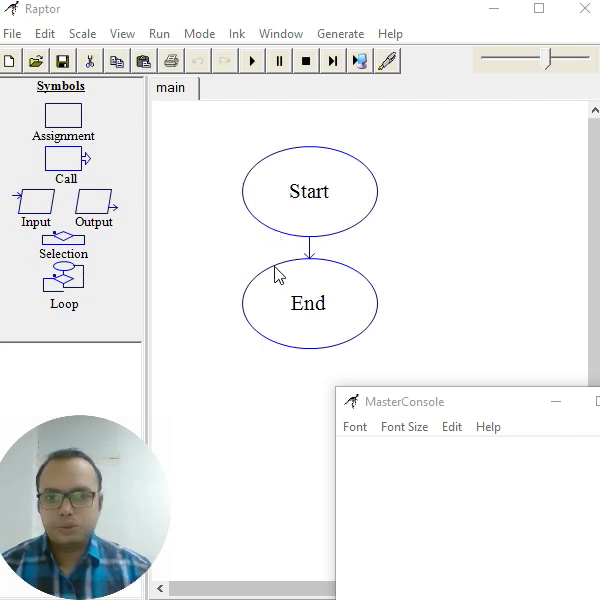
mouse_move(213, 153)
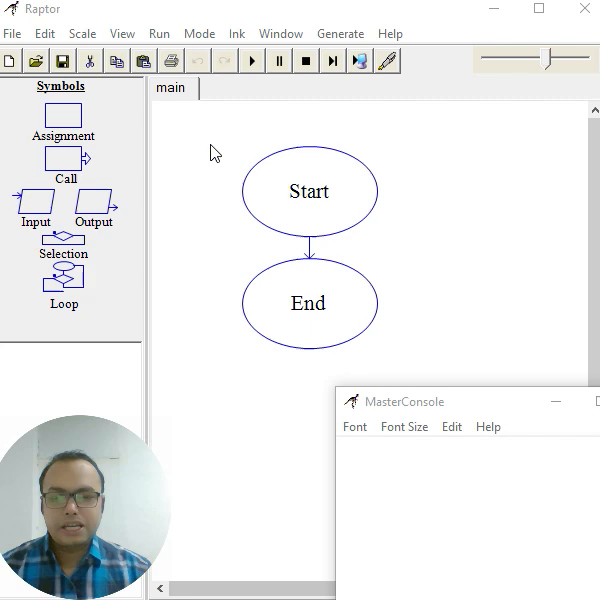
mouse_move(247, 247)
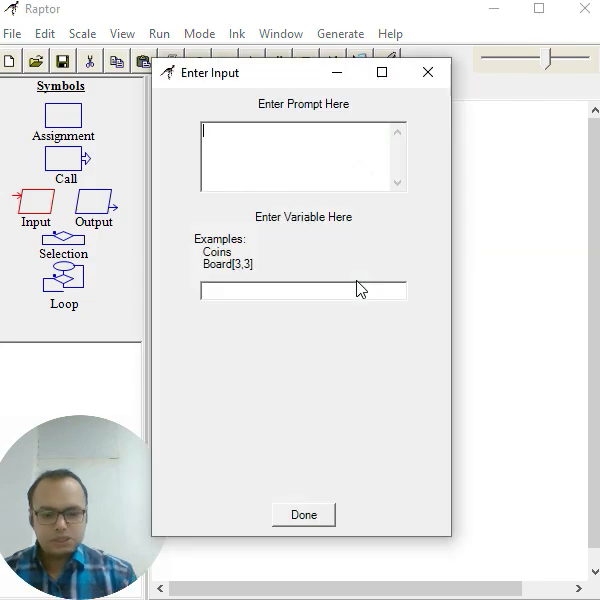
- Create an input step with prompt "Enter your username" storing into variable username
type("\"En\"")
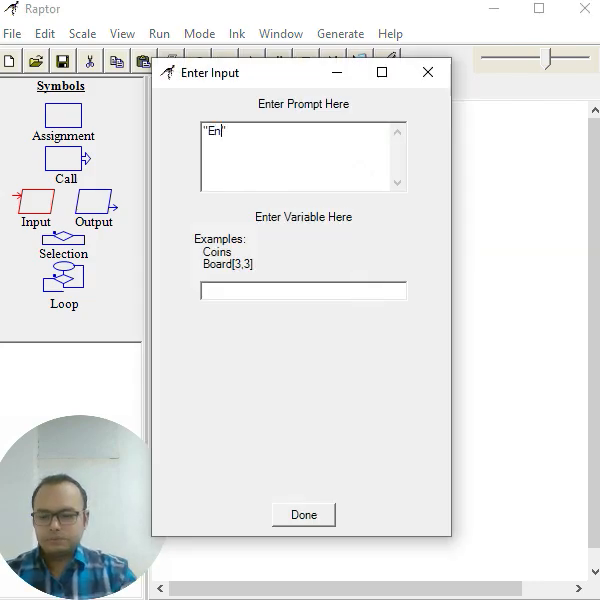
type("ter your")
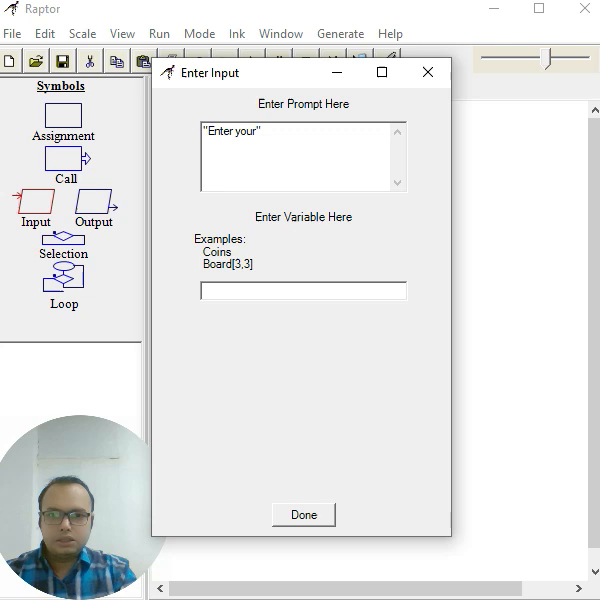
type("usen")
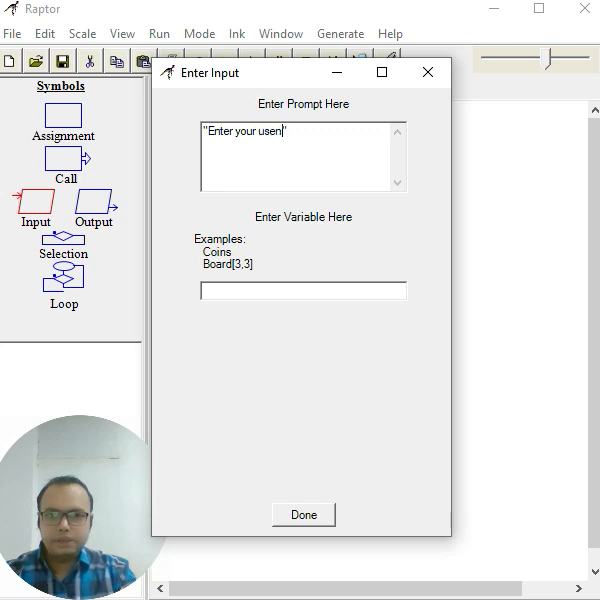
type("ame")
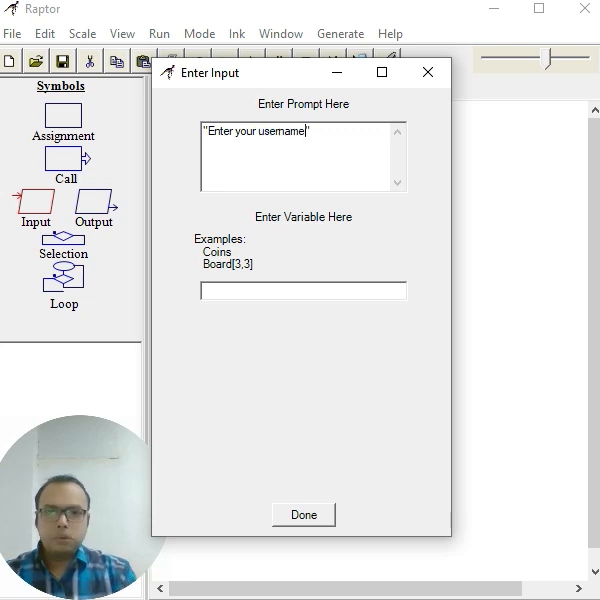
type("us")
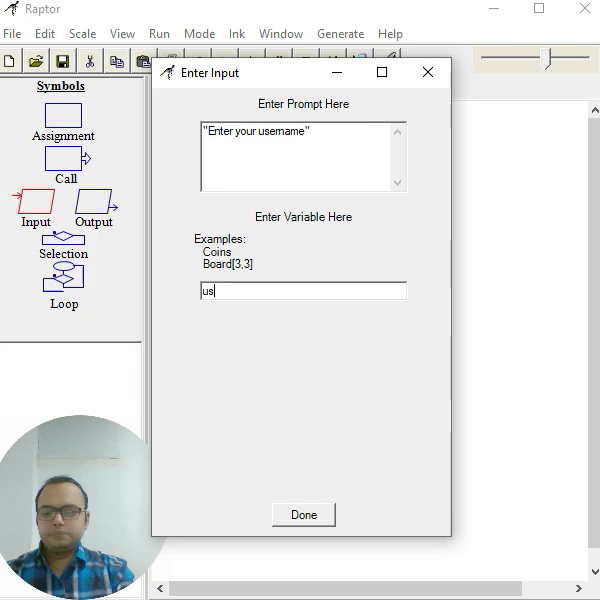
type("ername")
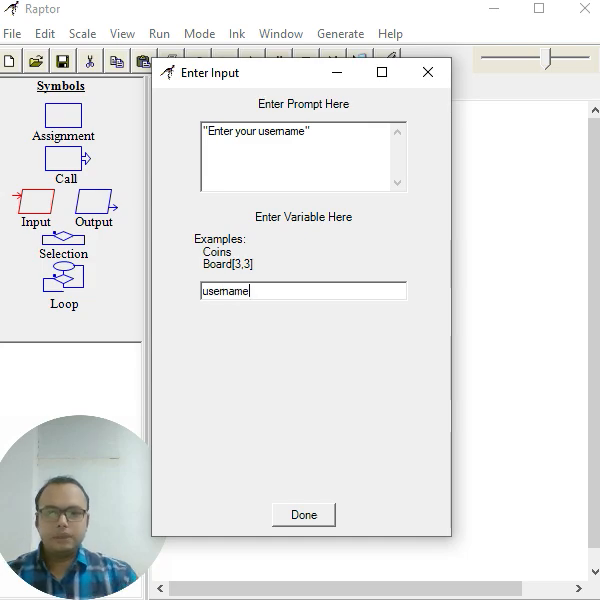
left_click(303, 514)
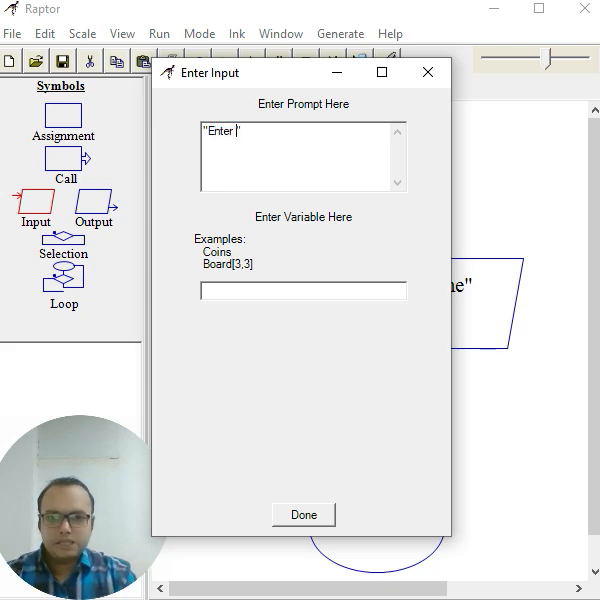
- Create an input step with prompt "Enter your password" storing into variable password
type("your pass")
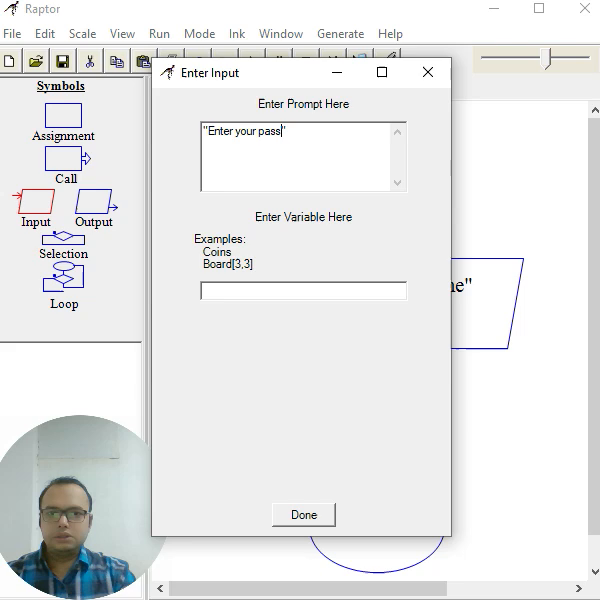
type("word")
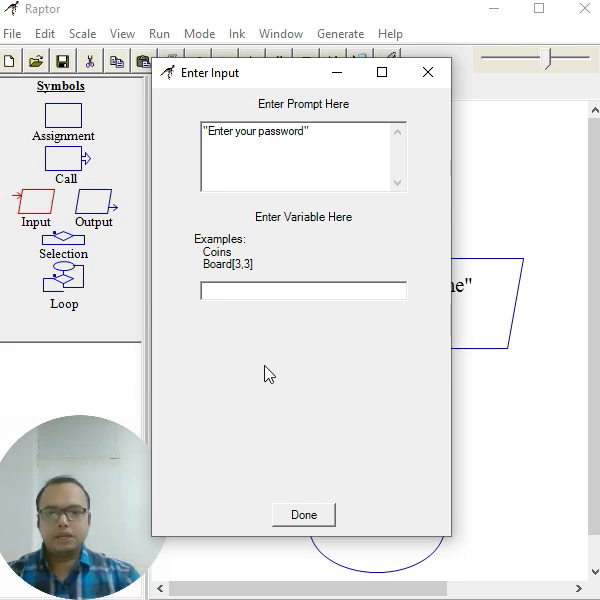
type("password")
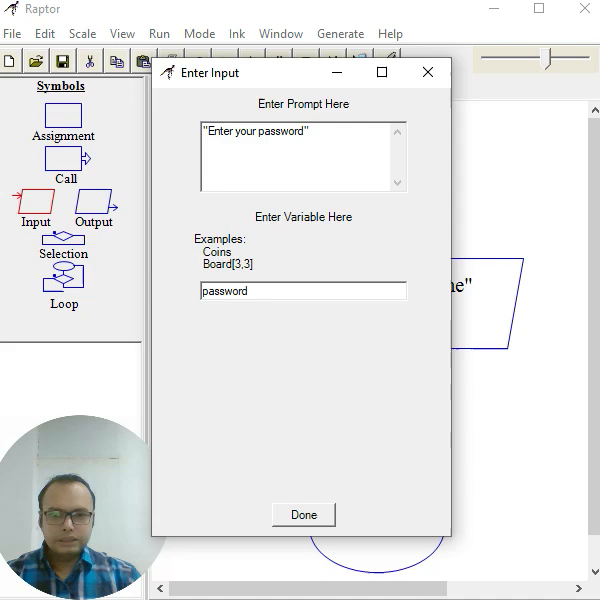
left_click(303, 514)
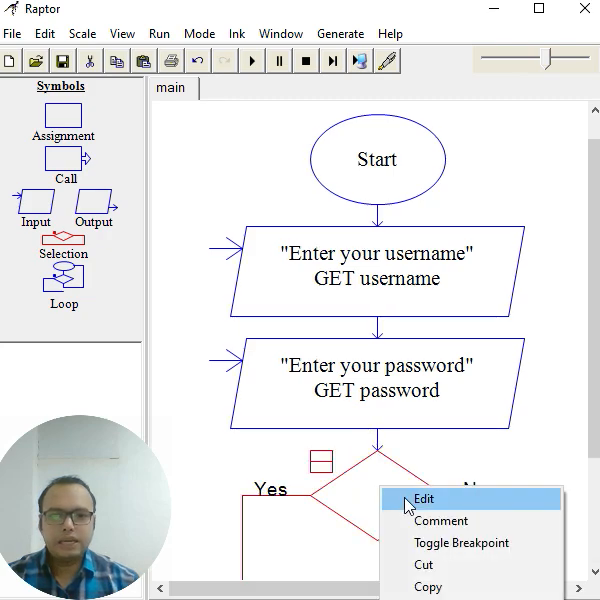
left_click(422, 499)
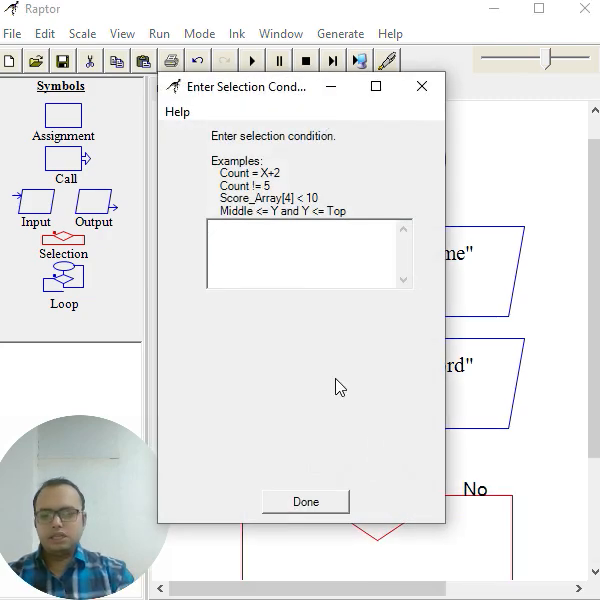
type("username==")
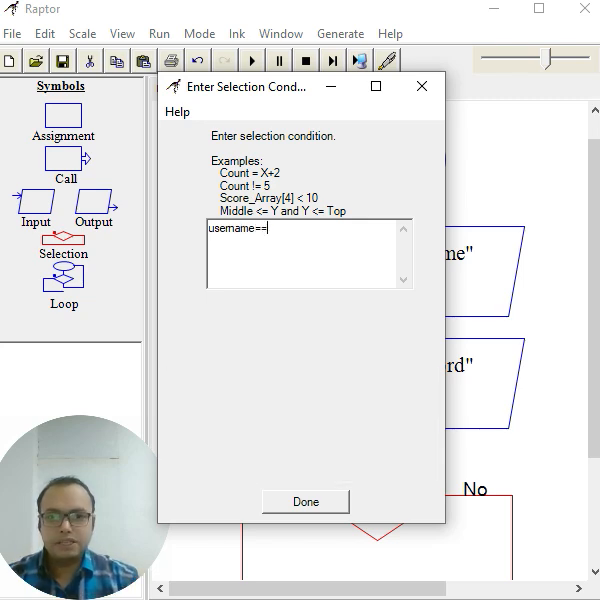
type("\"\"")
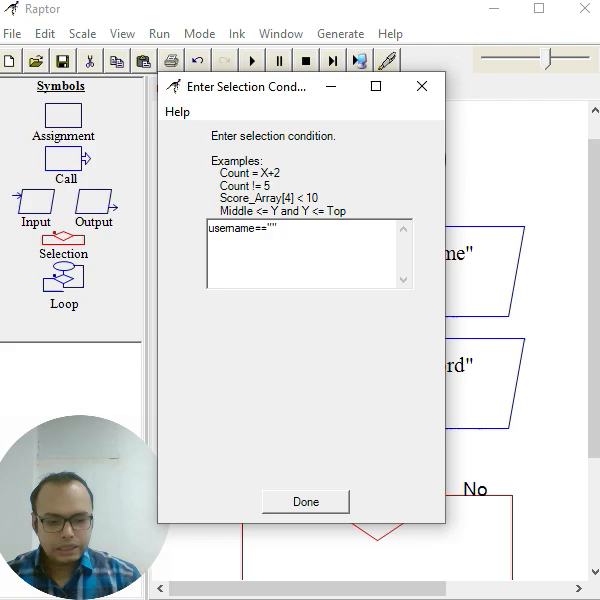
type("dks")
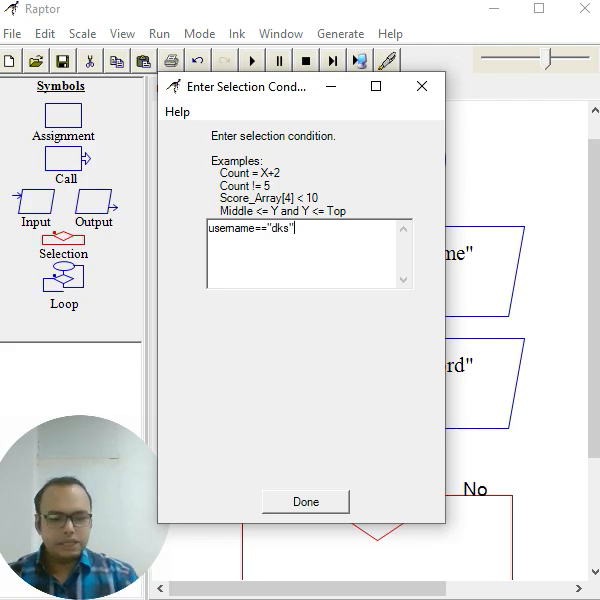
type("and password==")
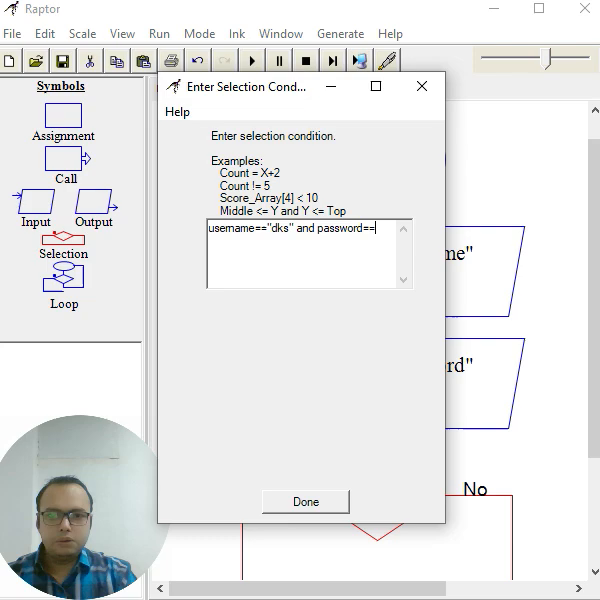
type("\"dks\"")
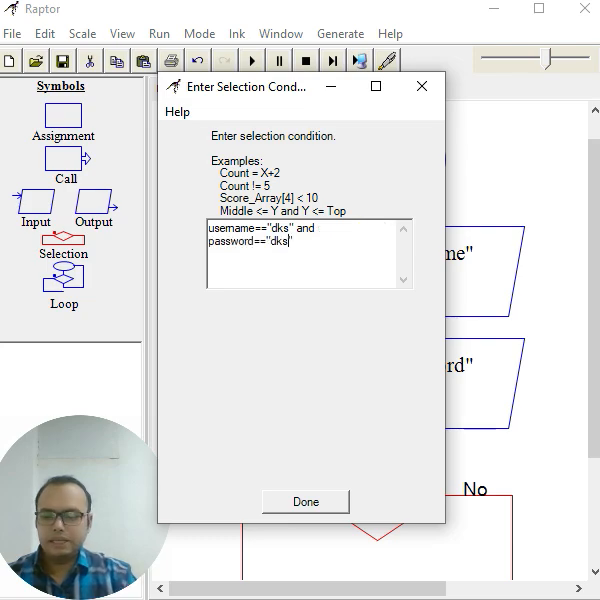
left_click(305, 501)
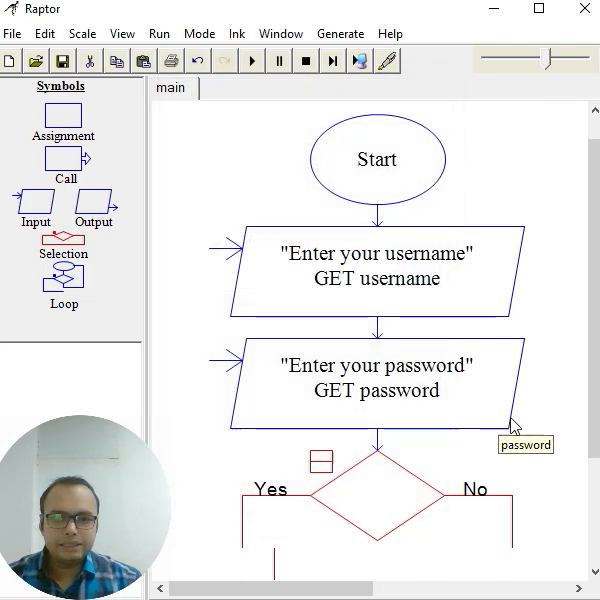
scroll("down", 3)
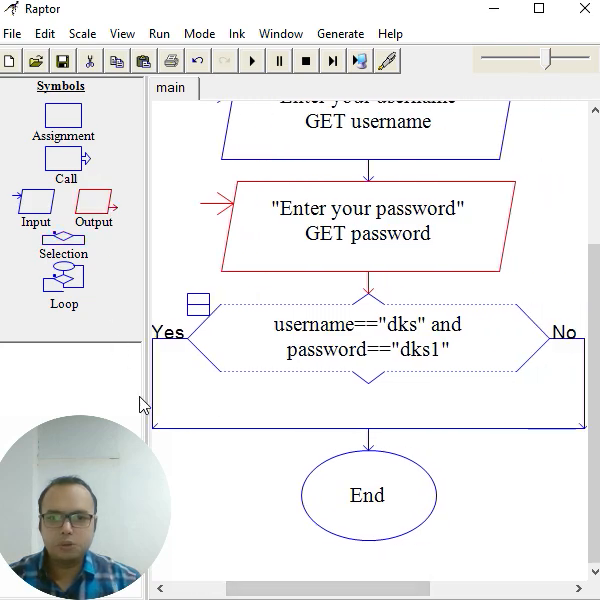
mouse_move(157, 393)
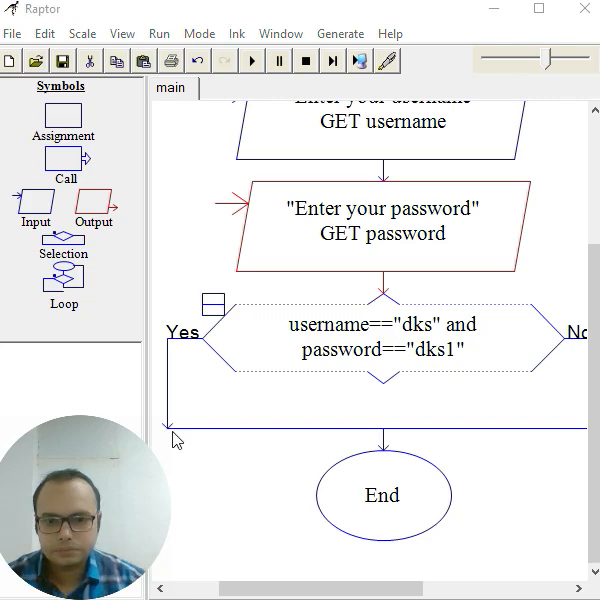
mouse_move(80, 232)
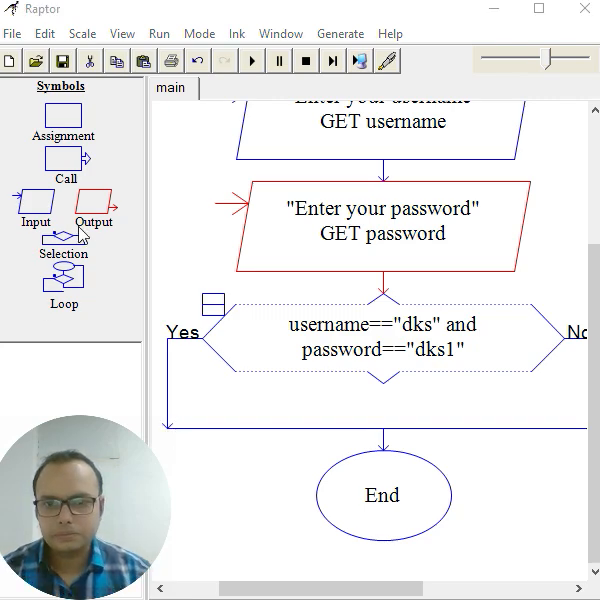
mouse_move(170, 430)
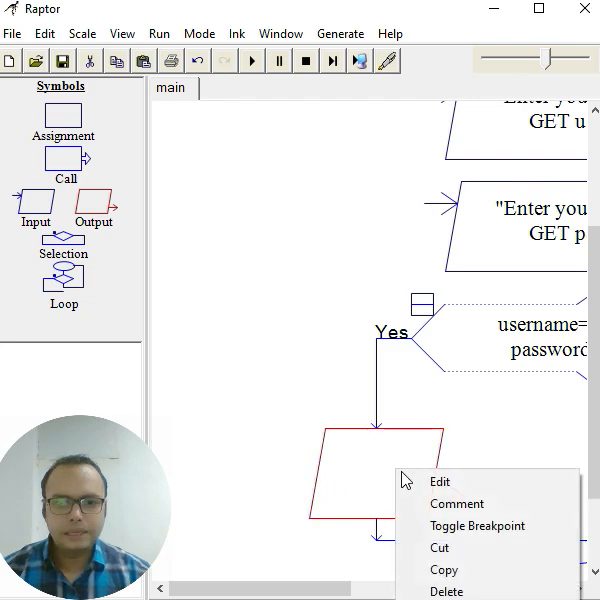
- Set the Yes-branch output text to "You can login"
left_click(440, 481)
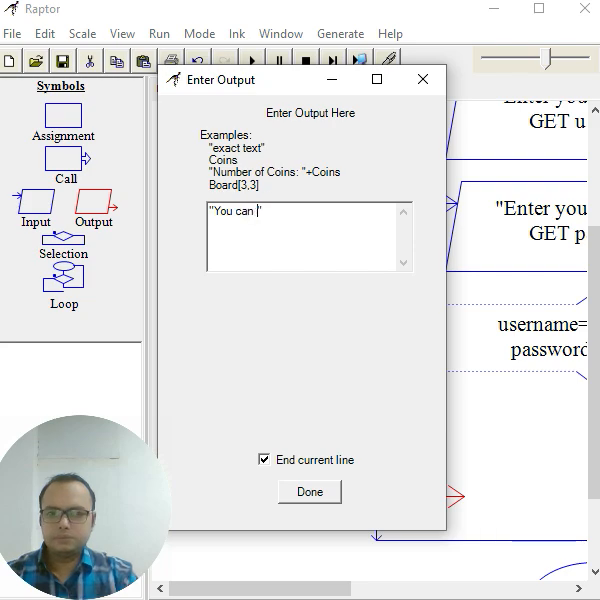
type("login\"")
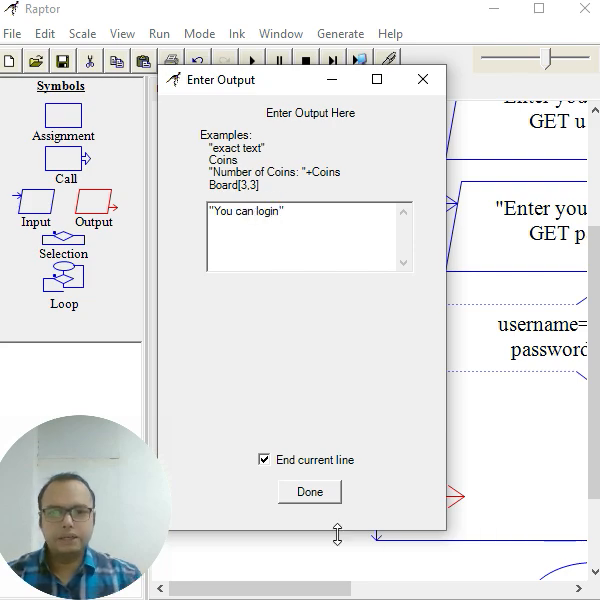
left_click(309, 492)
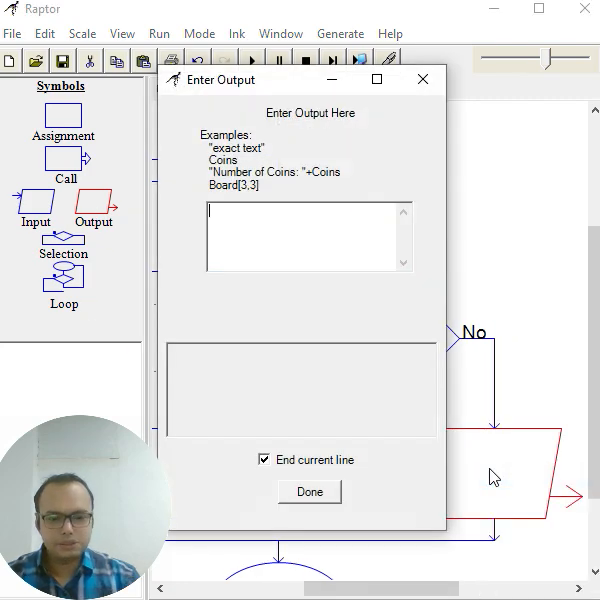
- Enter "You can't login" as the No-branch output and save as login.rap
type("\"\"")
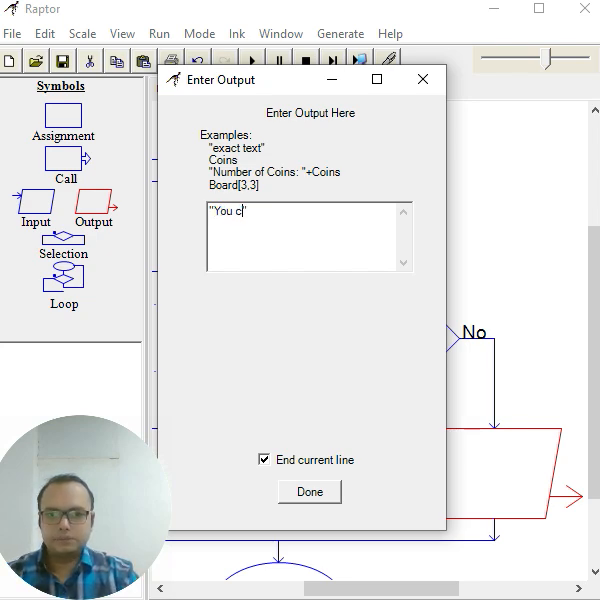
type("an't lo")
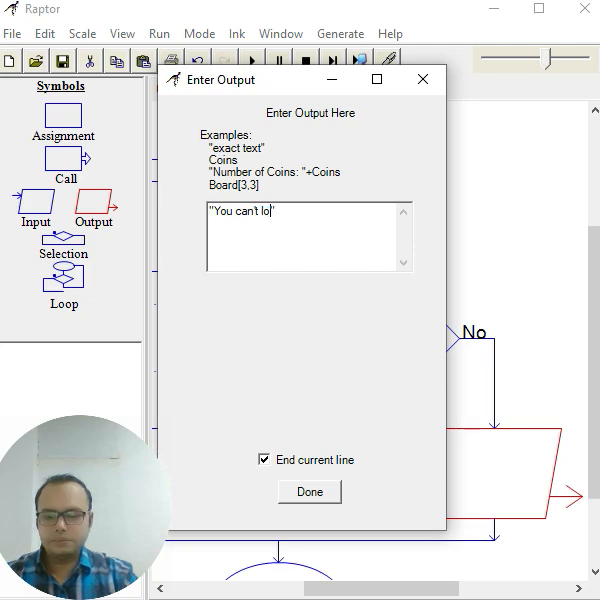
type("gin")
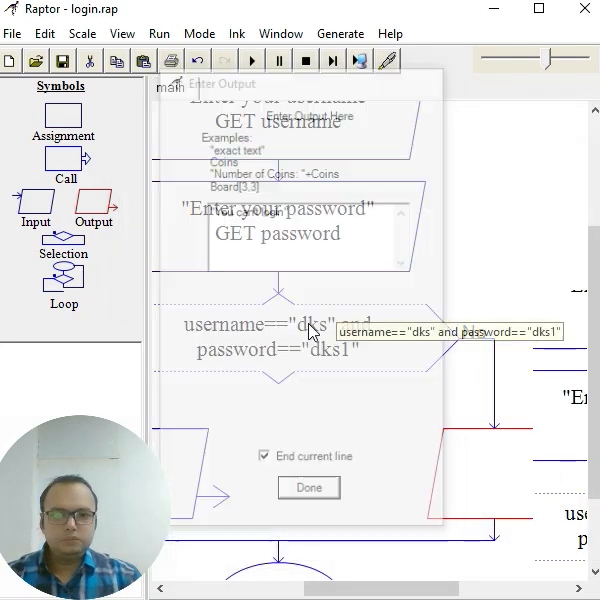
left_click(308, 488)
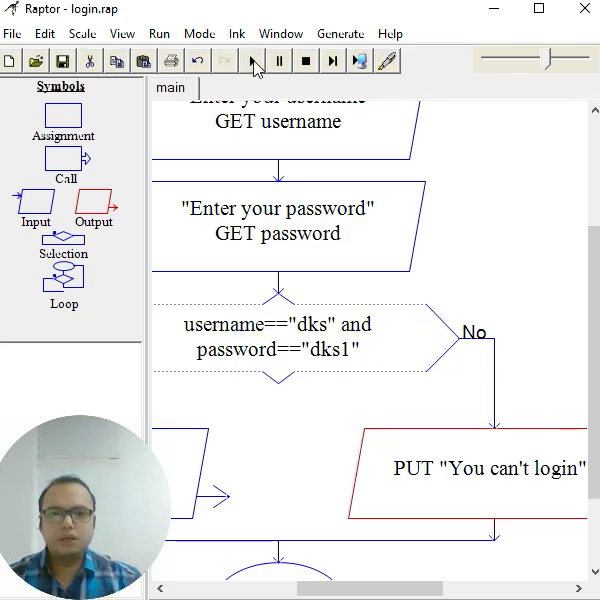
left_click(252, 61)
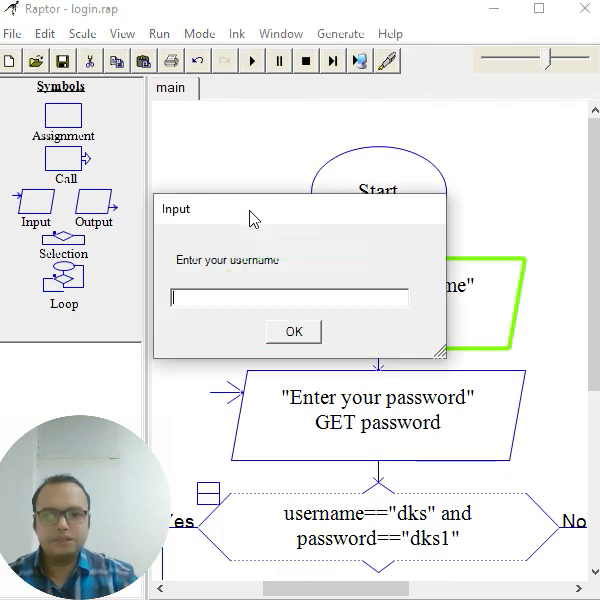
type("dks")
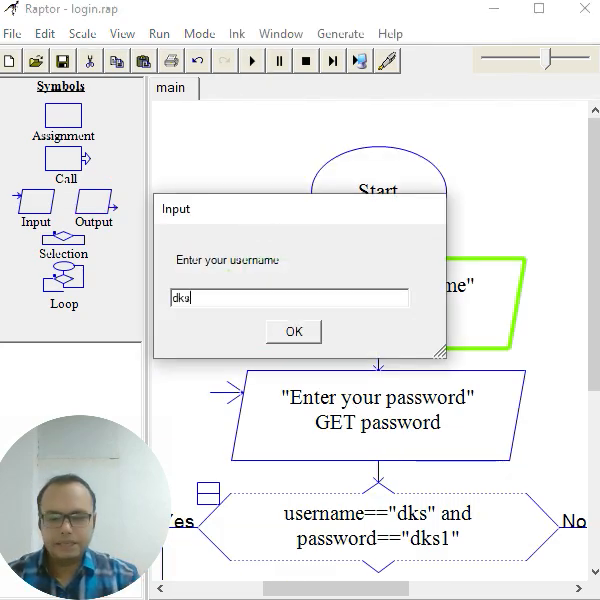
left_click(293, 331)
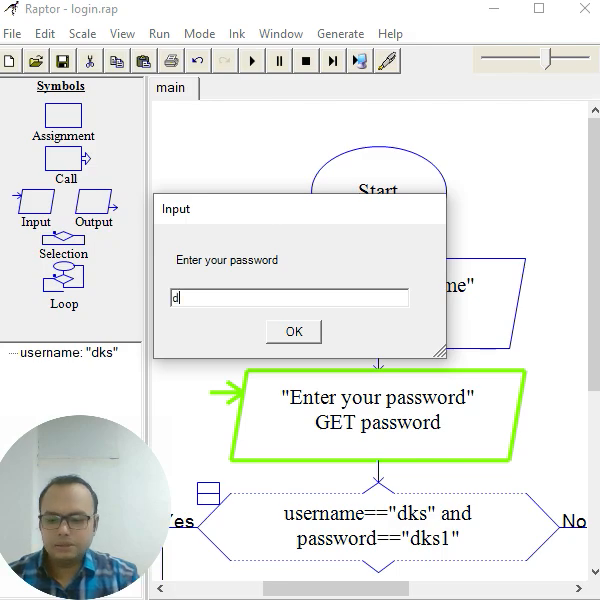
type("ks1")
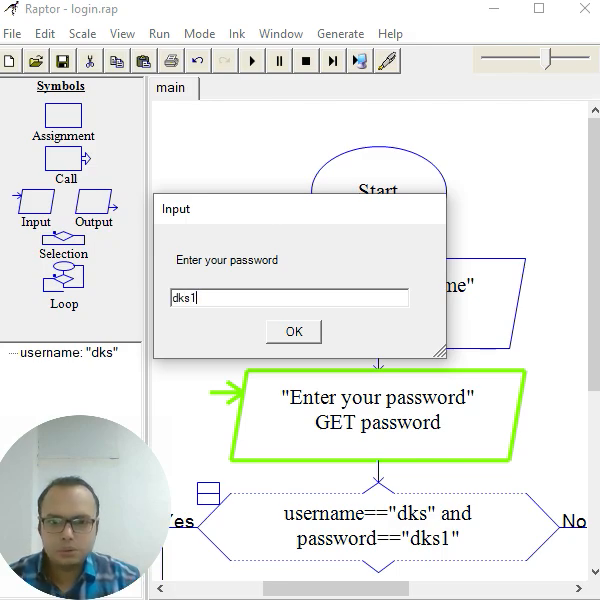
left_click(293, 331)
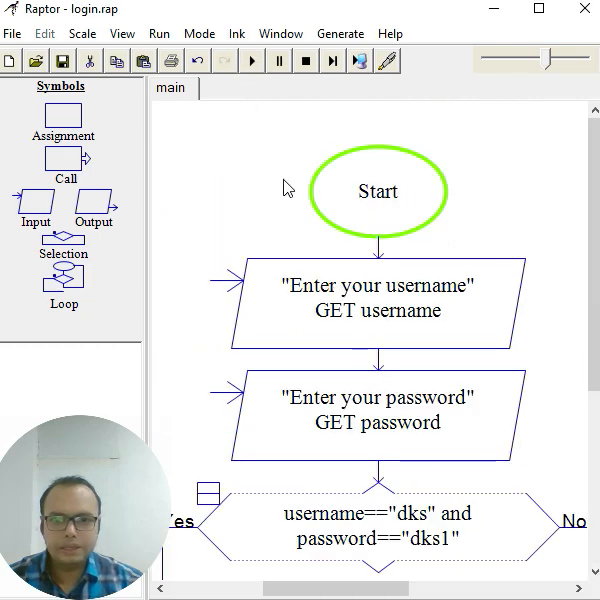
- Execute again with username dks and wrong password dk, reaching "You can't login"
left_click(251, 60)
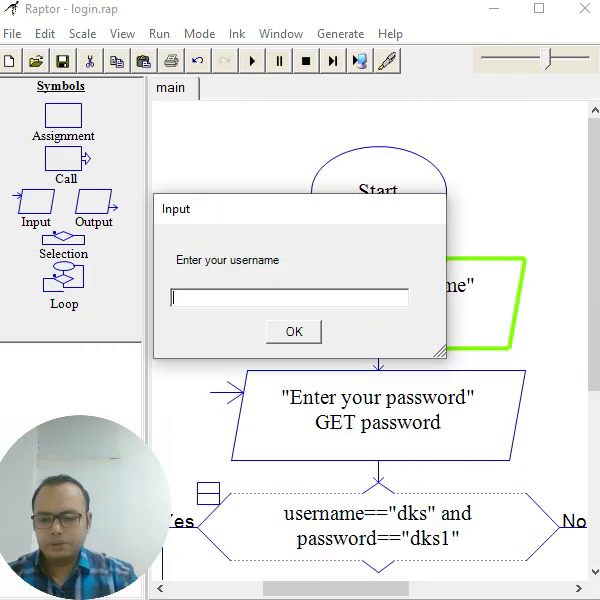
left_click(293, 331)
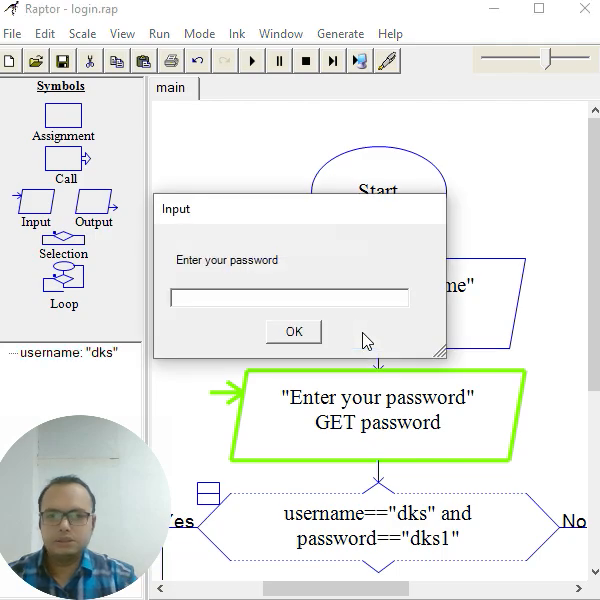
left_click(293, 331)
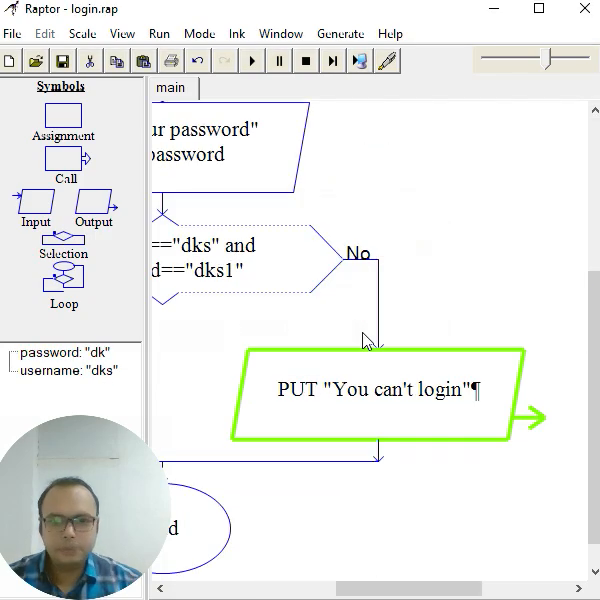